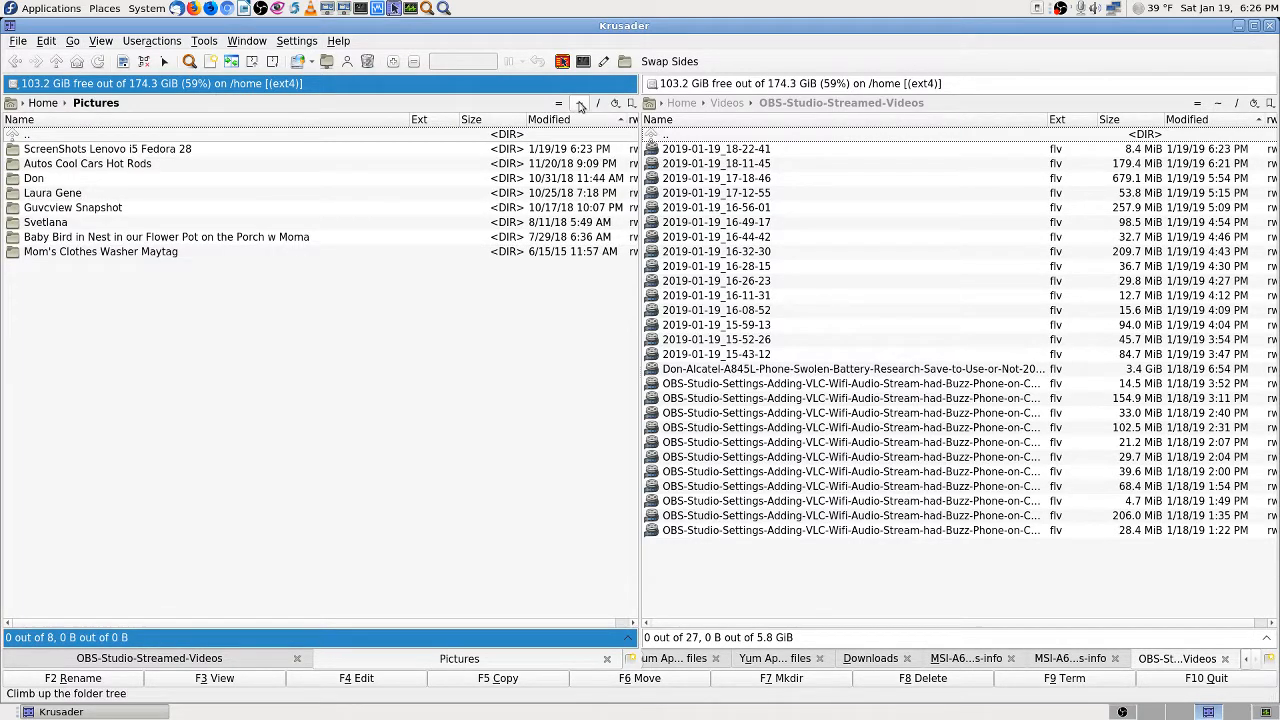
# - Enter the 'ScreenShots Lenovo i5 Fedora 28' folder and select Workspace 1_078.png
pyautogui.doubleClick(108, 148)
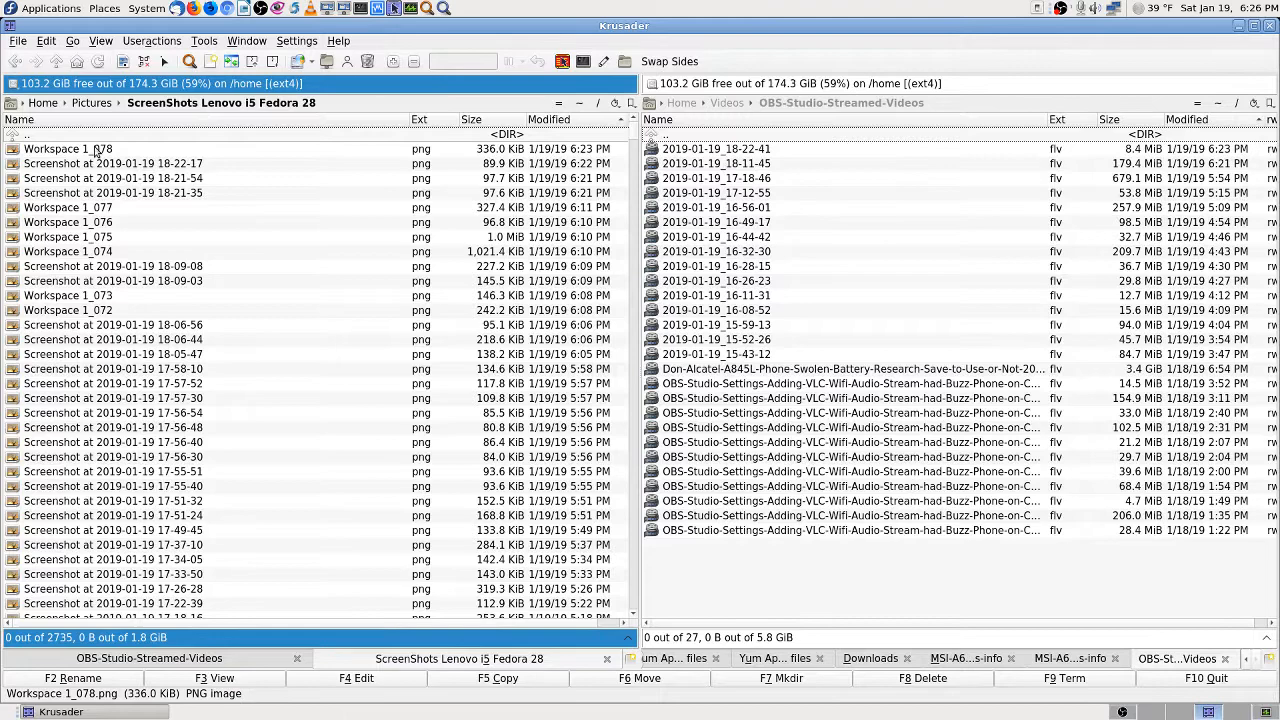
pyautogui.click(68, 148)
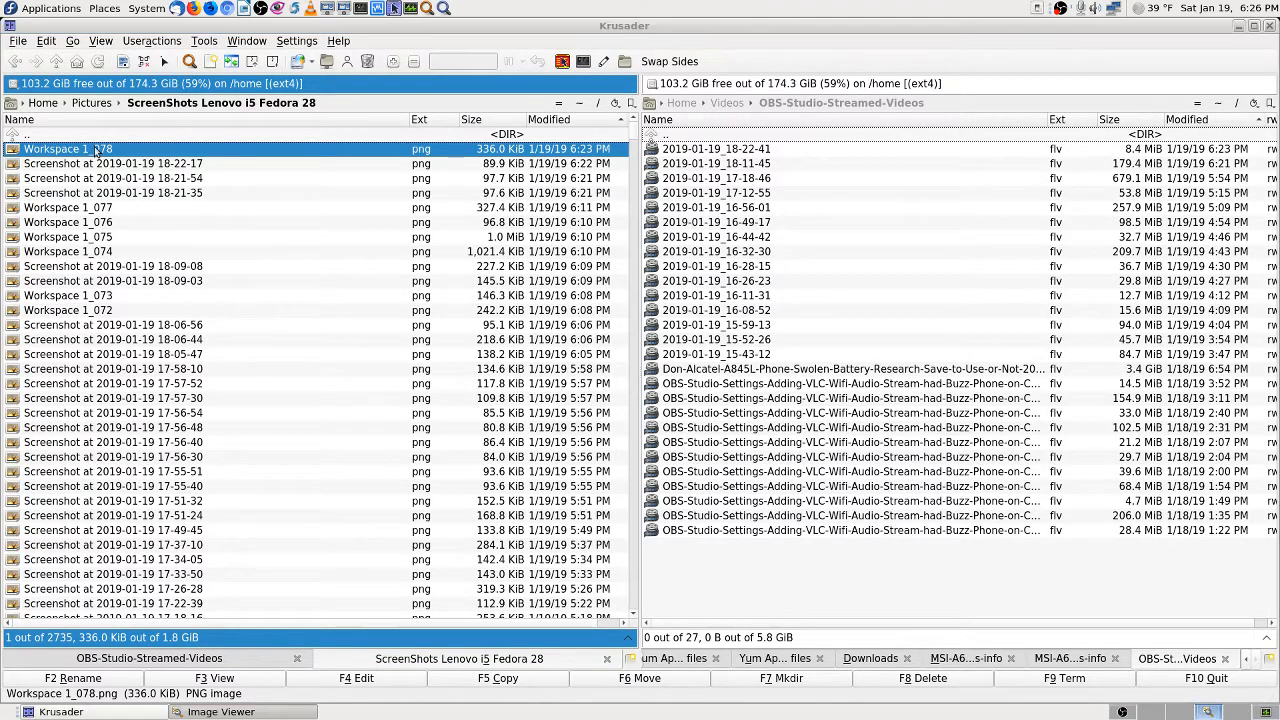
# - View Workspace 1_078.png, the OBS Studio Profile menu screenshot, in Image Viewer
pyautogui.doubleClick(68, 148)
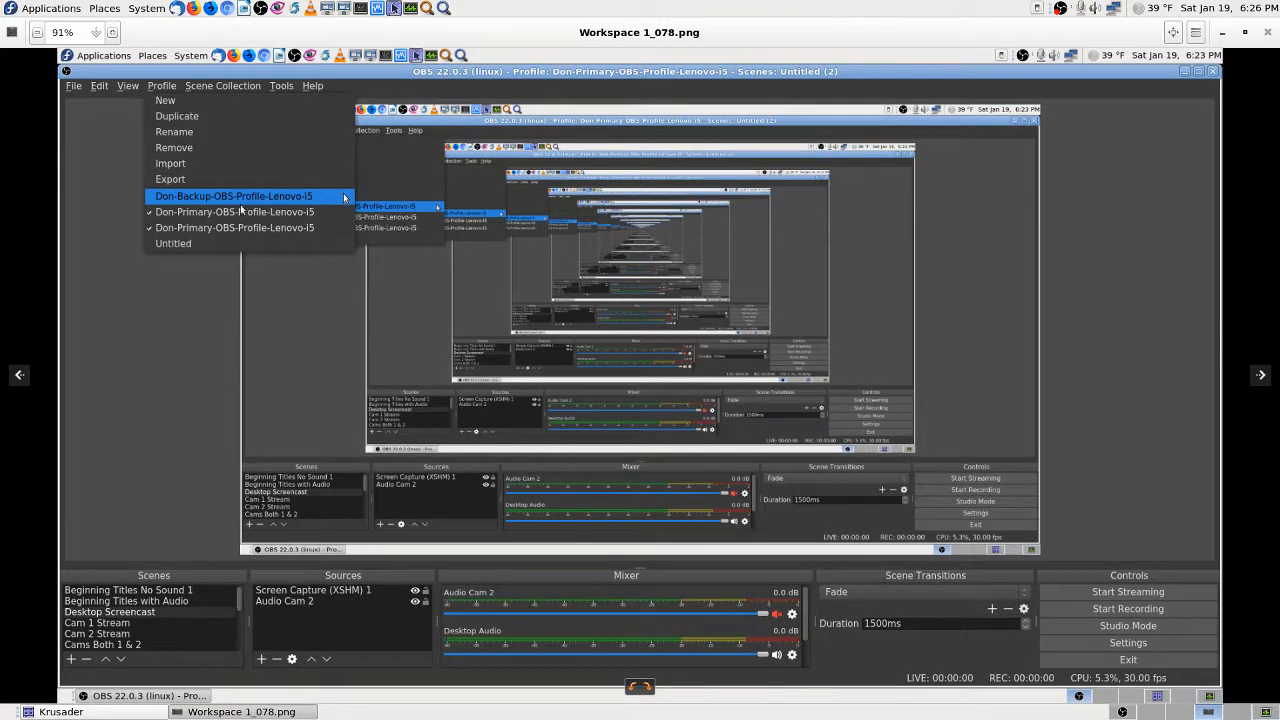
pyautogui.moveTo(228, 228)
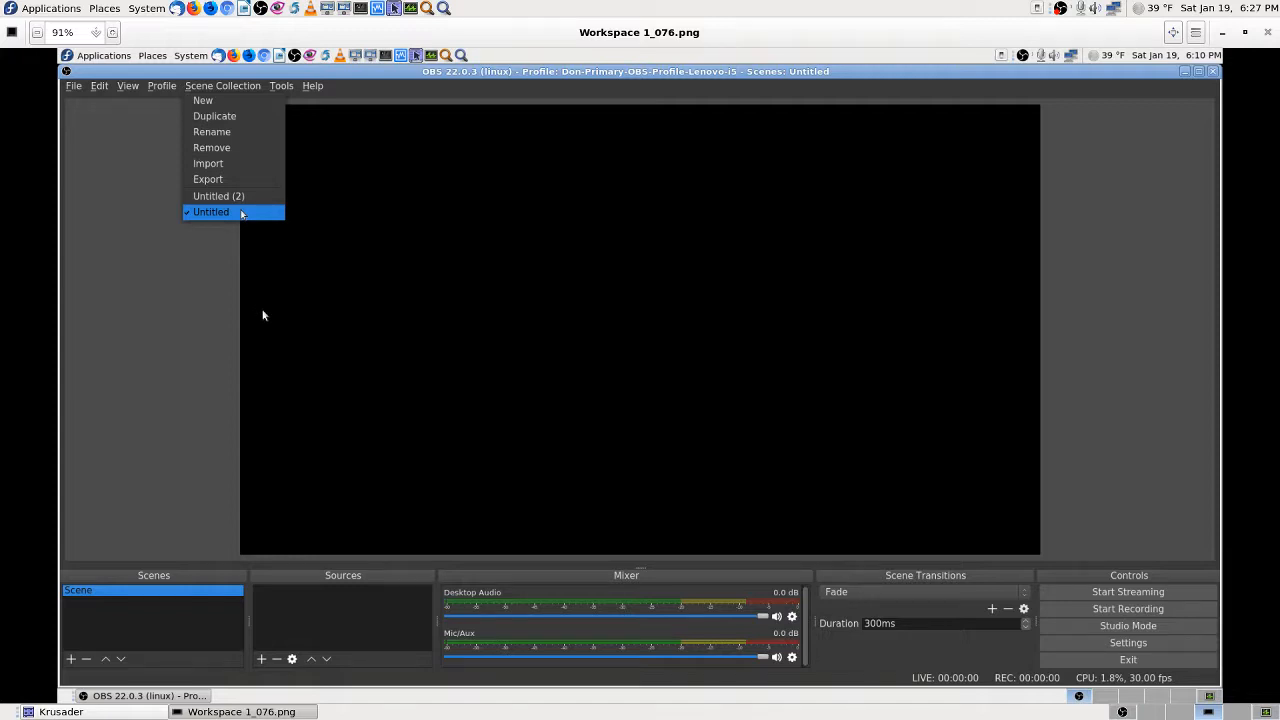
# - Browse the next profile-menu screenshot, then show the scene collection list in live OBS Studio
pyautogui.click(218, 196)
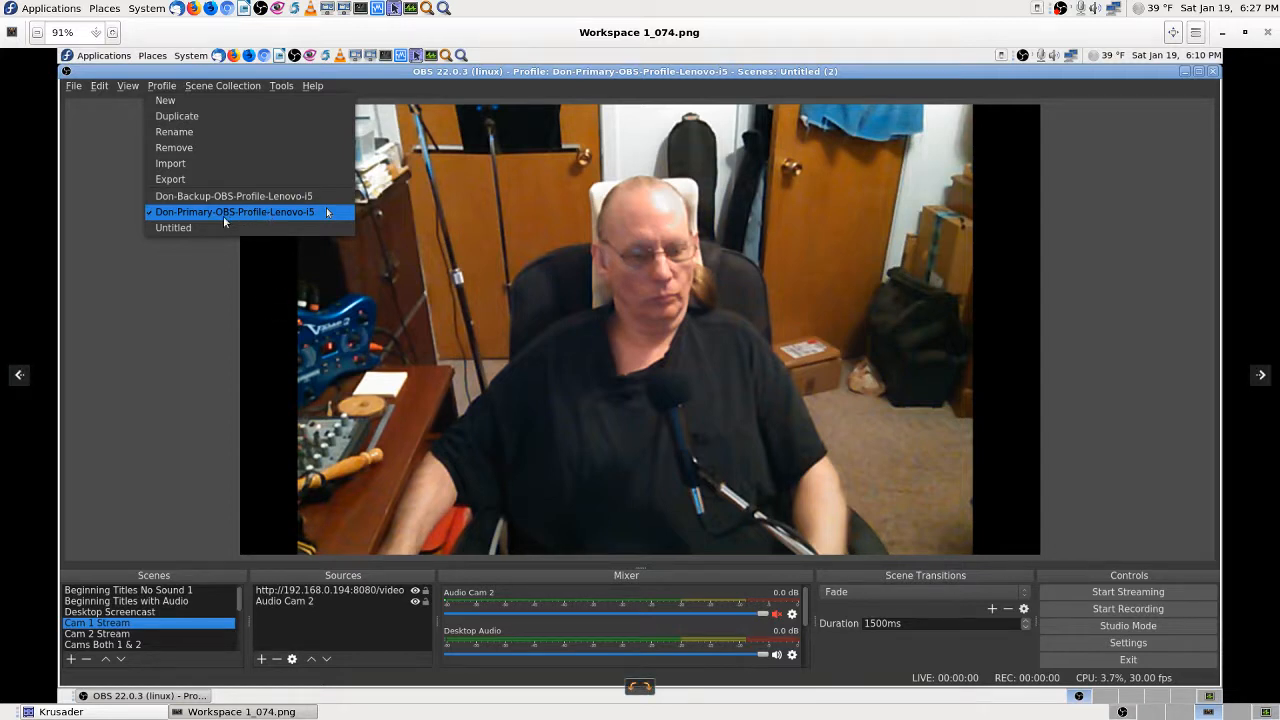
pyautogui.moveTo(262, 234)
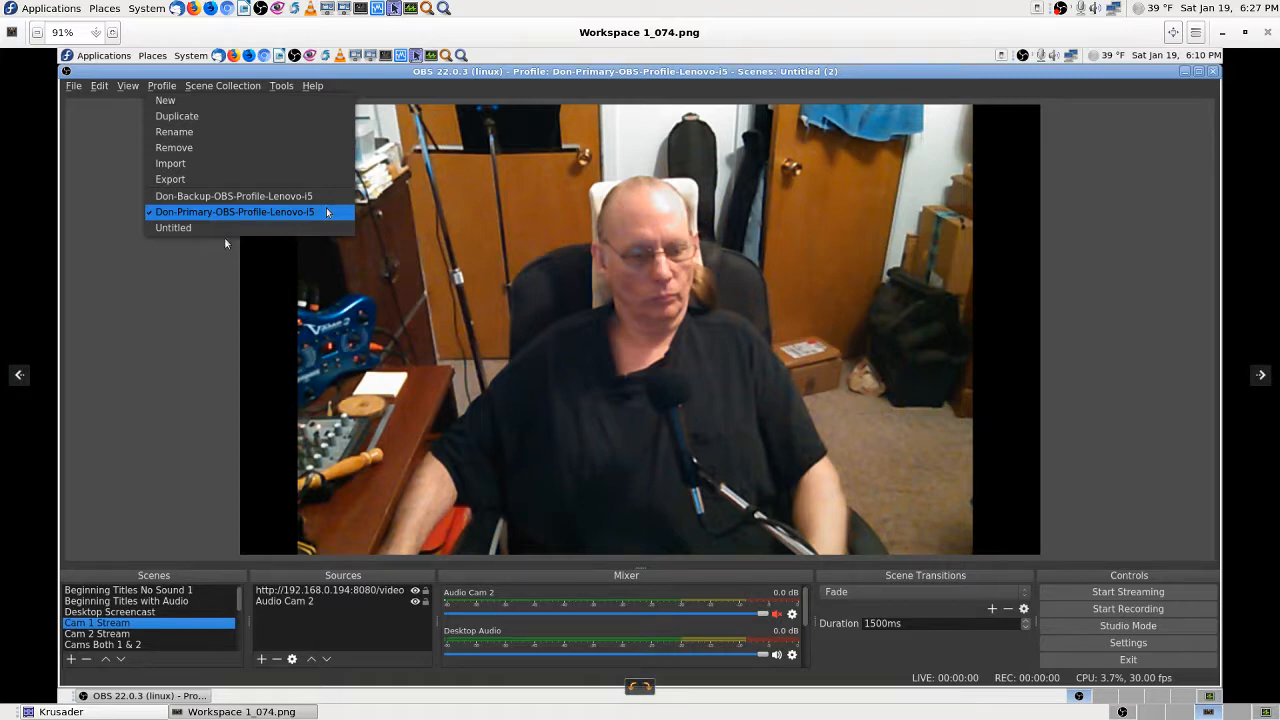
pyautogui.moveTo(232, 228)
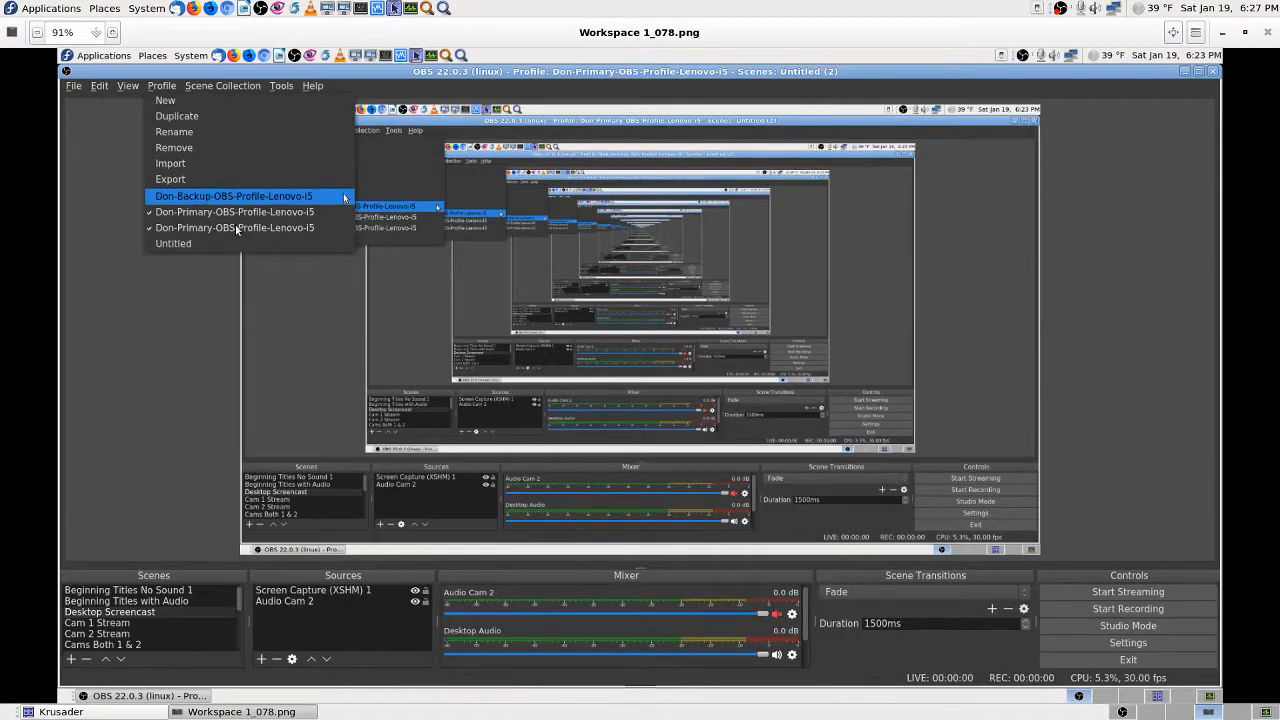
pyautogui.moveTo(228, 244)
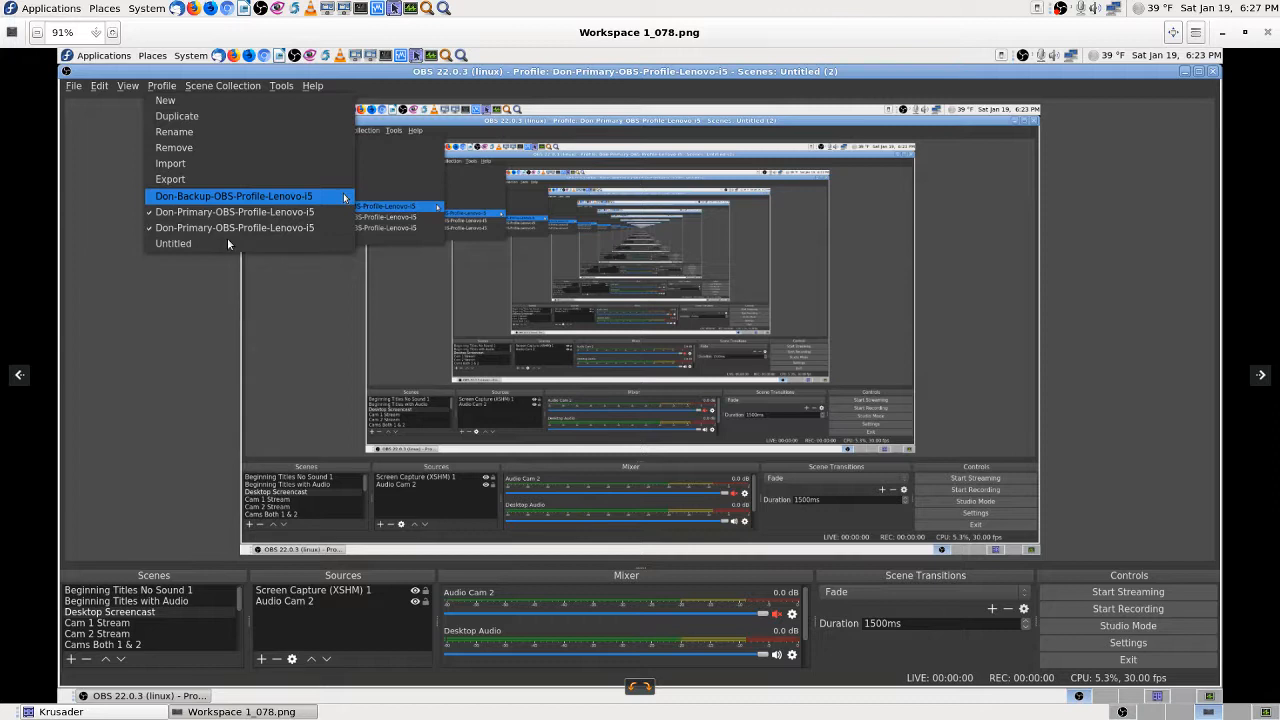
pyautogui.moveTo(260, 248)
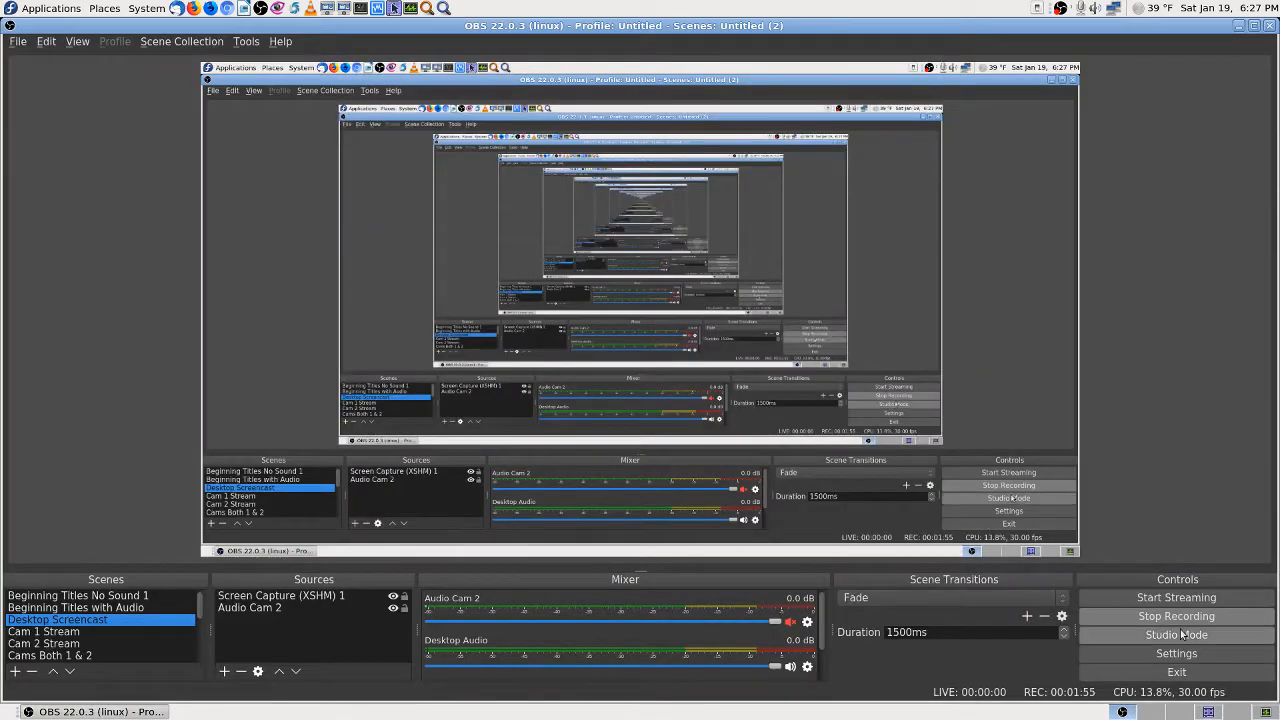
pyautogui.click(180, 40)
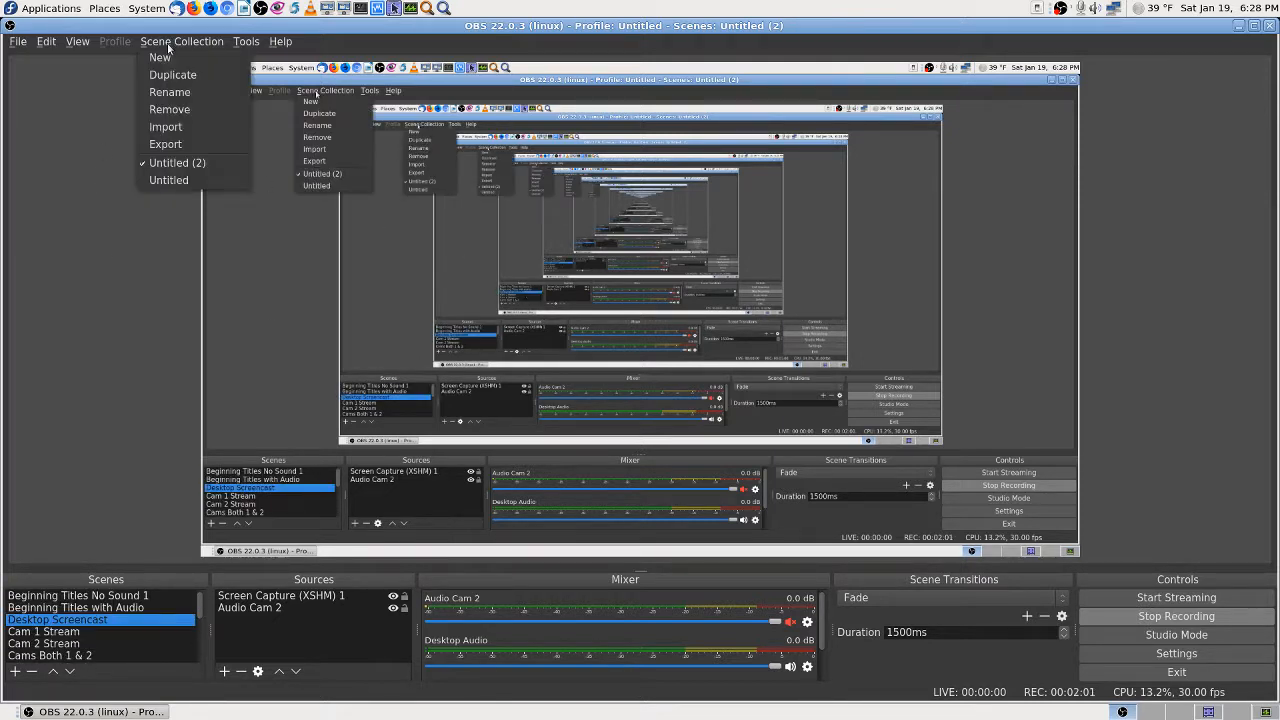
pyautogui.click(112, 42)
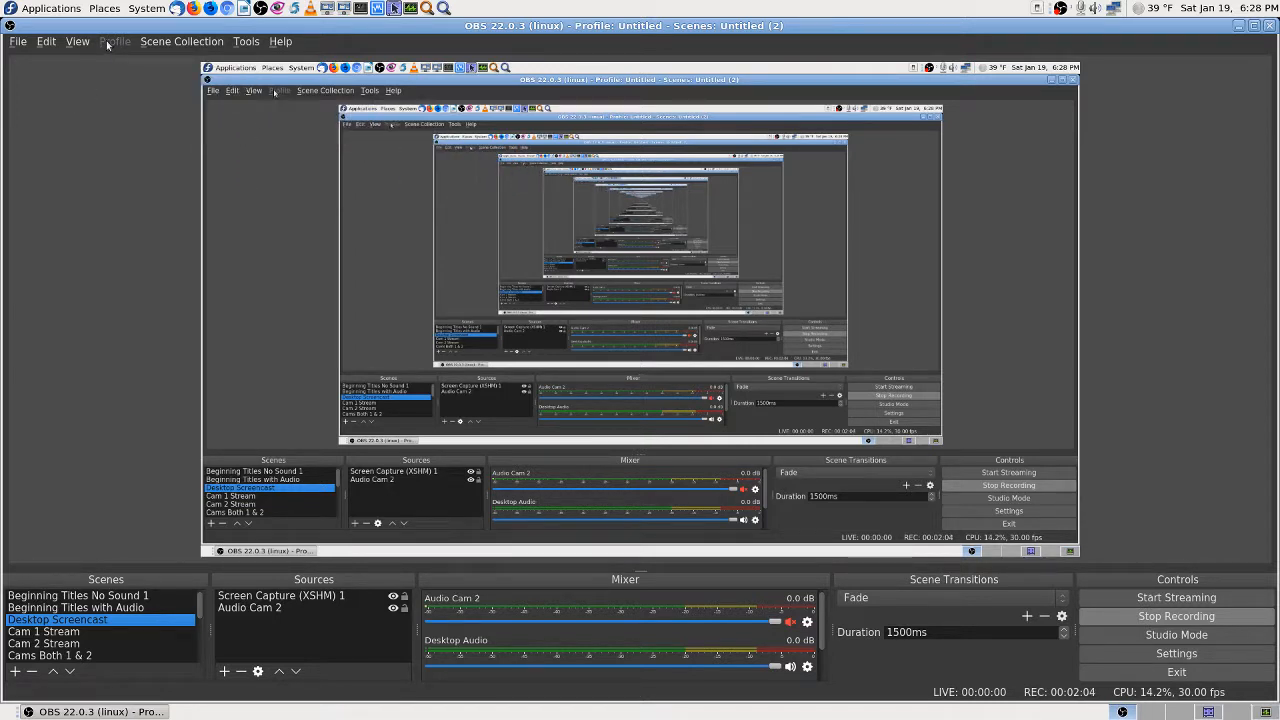